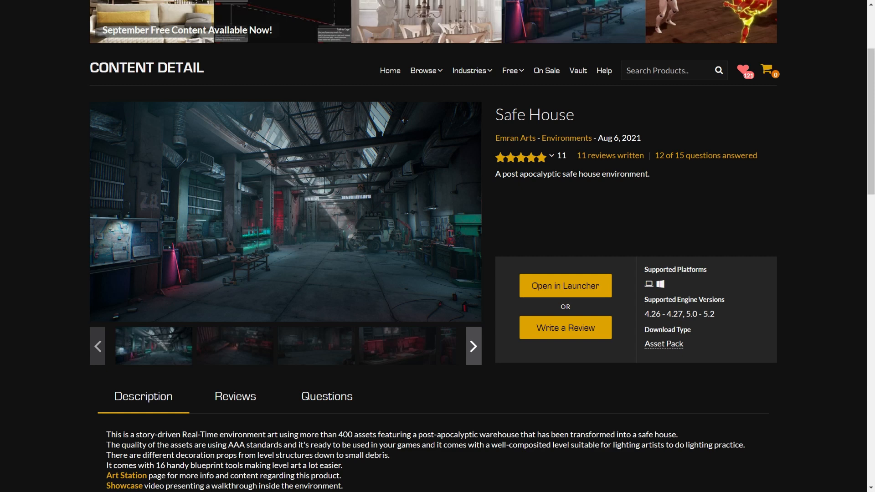
- Flip through the Safe House preview images and scroll down the Marketplace page
{"action": "left_click", "coordinate": [472, 345]}
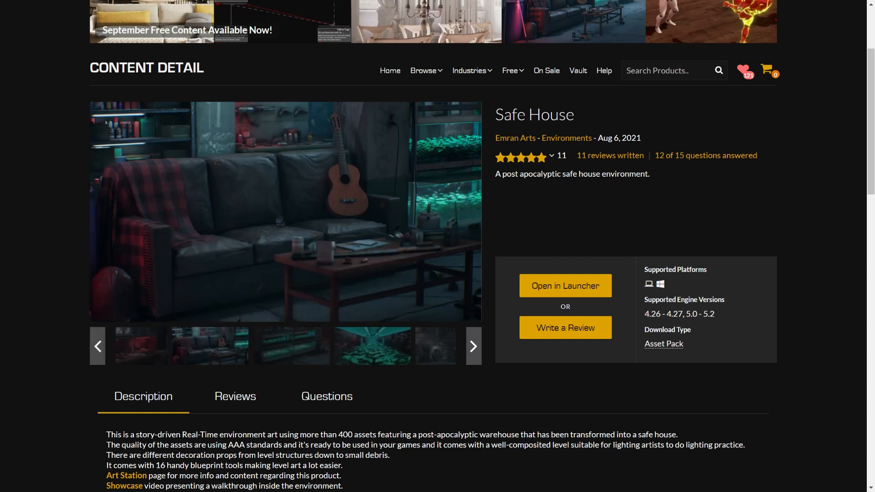
{"action": "left_click", "coordinate": [472, 345]}
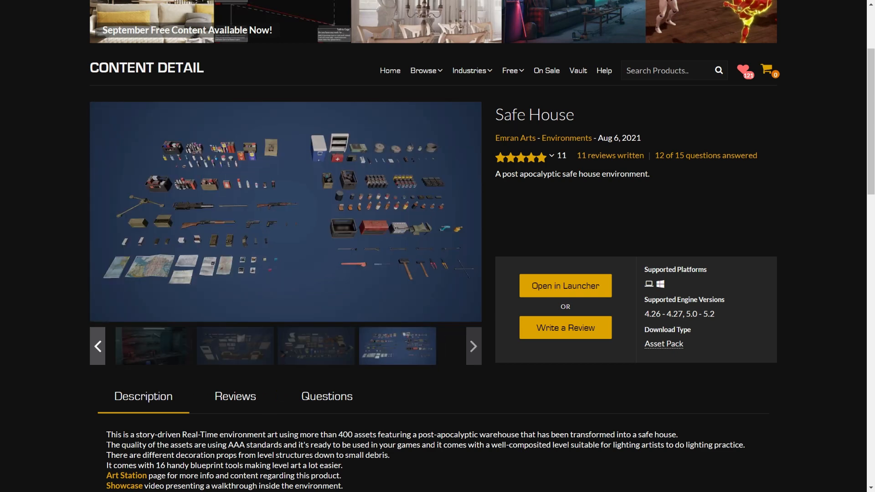
{"action": "scroll", "scroll_direction": "down", "scroll_amount": 3}
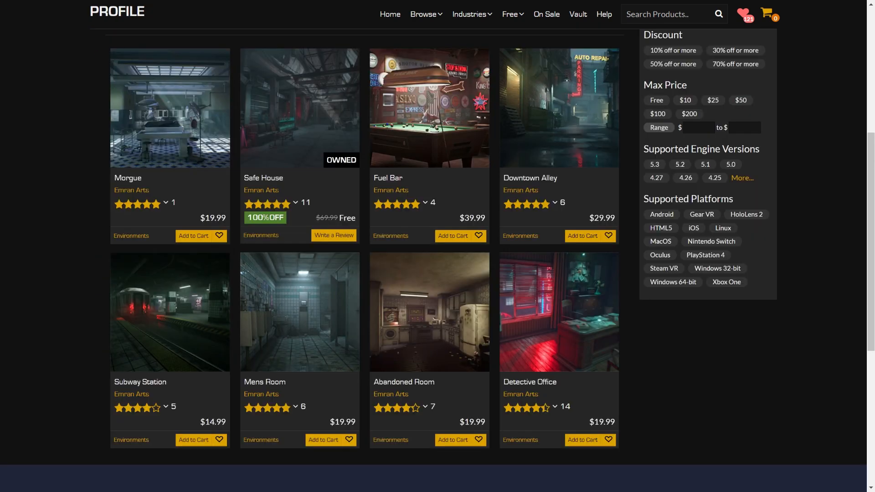
{"action": "mouse_move", "coordinate": [305, 239]}
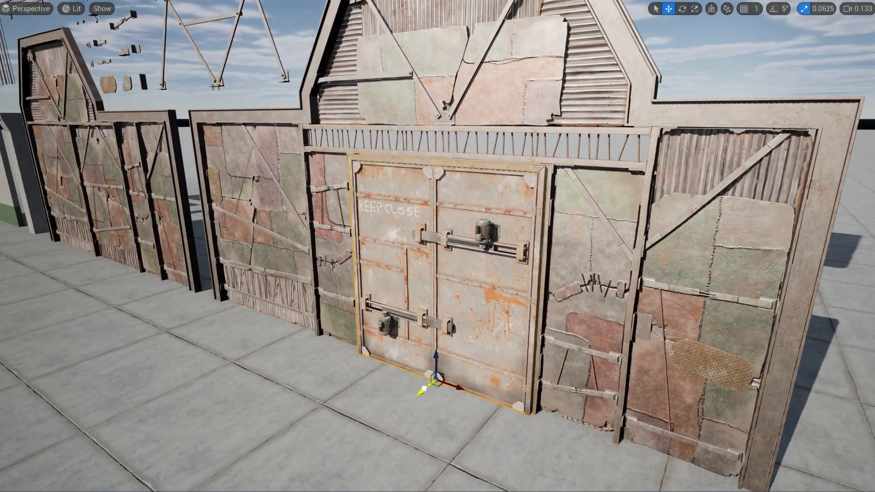
- Undo the last change while flying around the modular wall and door pieces
{"action": "key", "text": "ctrl+z"}
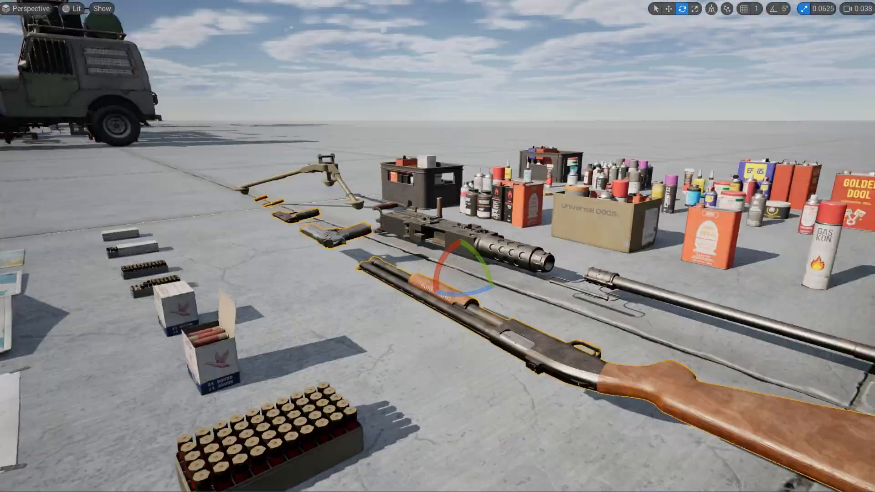
- View the level in Lighting Only mode, then return it to the normal Lit view
{"action": "left_click", "coordinate": [73, 8]}
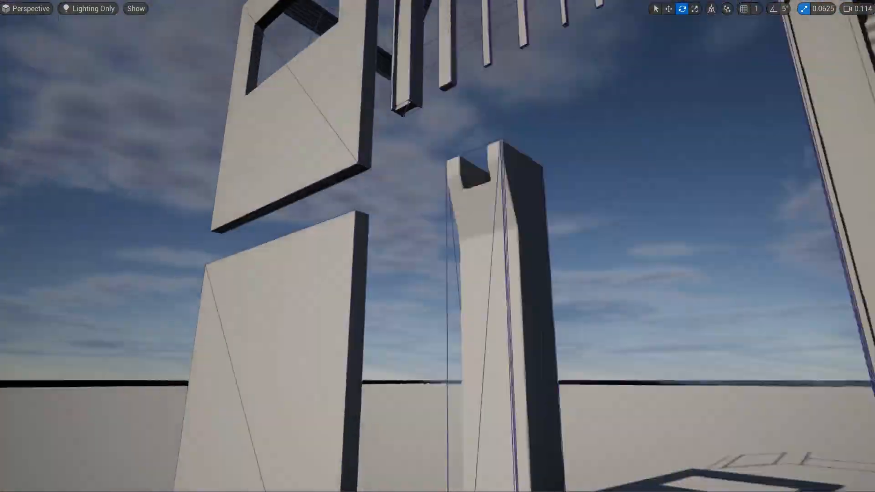
{"action": "left_click", "coordinate": [91, 9]}
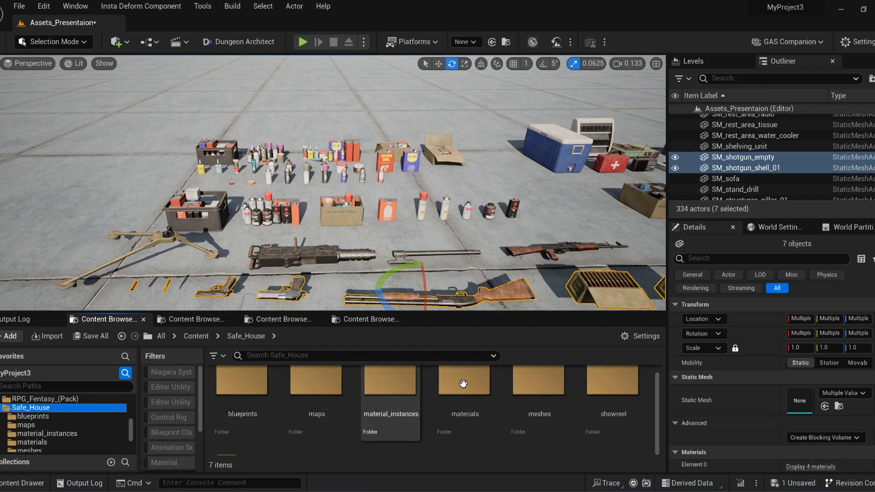
- Filter the textures folder by Dimensions 4096, 2048, 512 and HasAlphaChannel true
{"action": "double_click", "coordinate": [612, 380]}
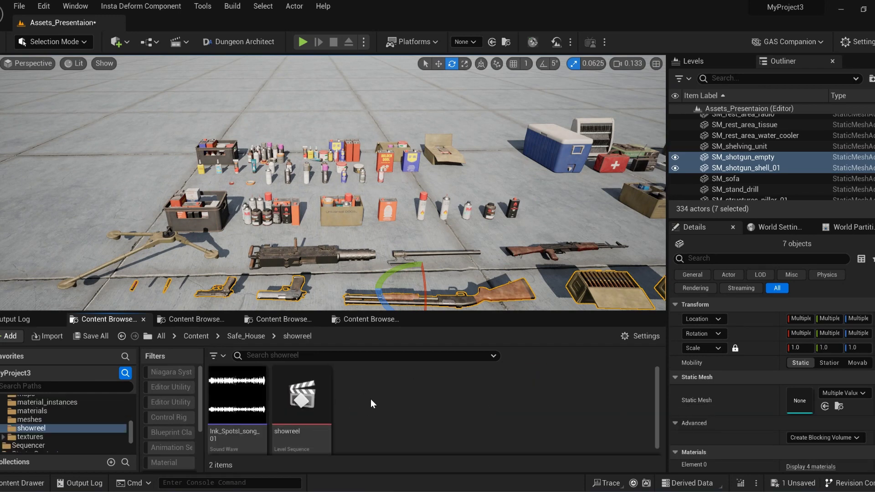
{"action": "left_click", "coordinate": [29, 428]}
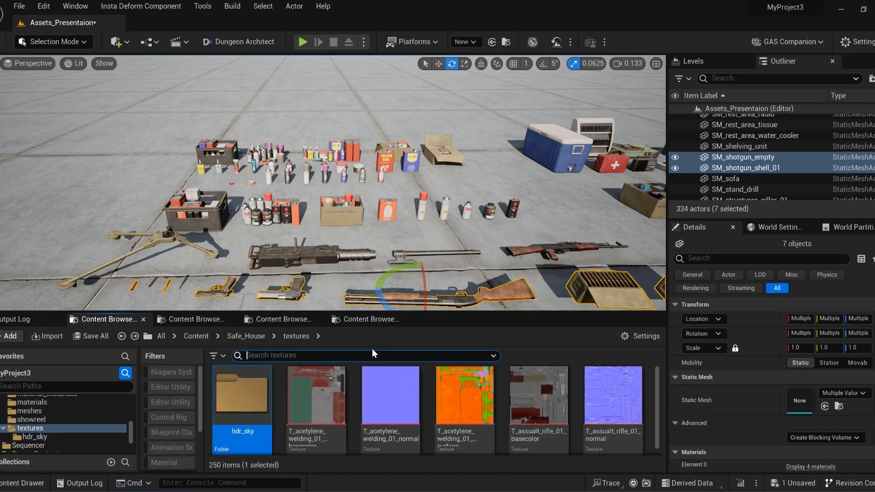
{"action": "type", "text": "Dimensions ="}
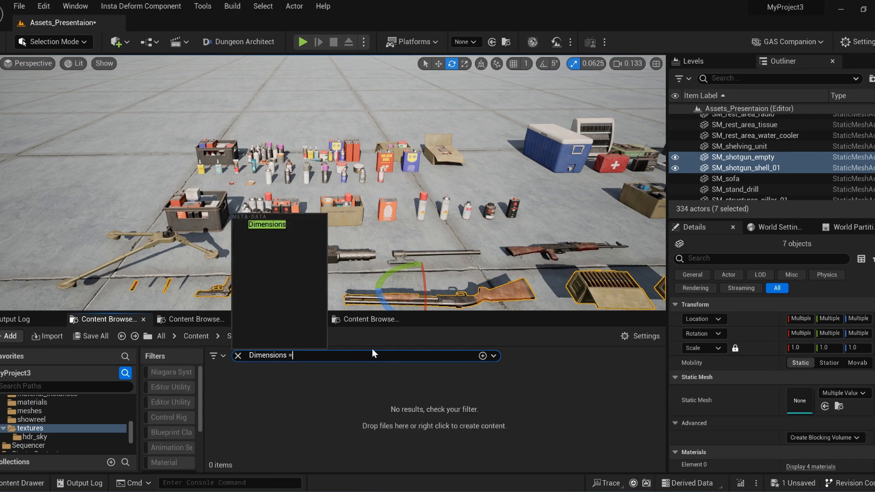
{"action": "type", "text": "4096"}
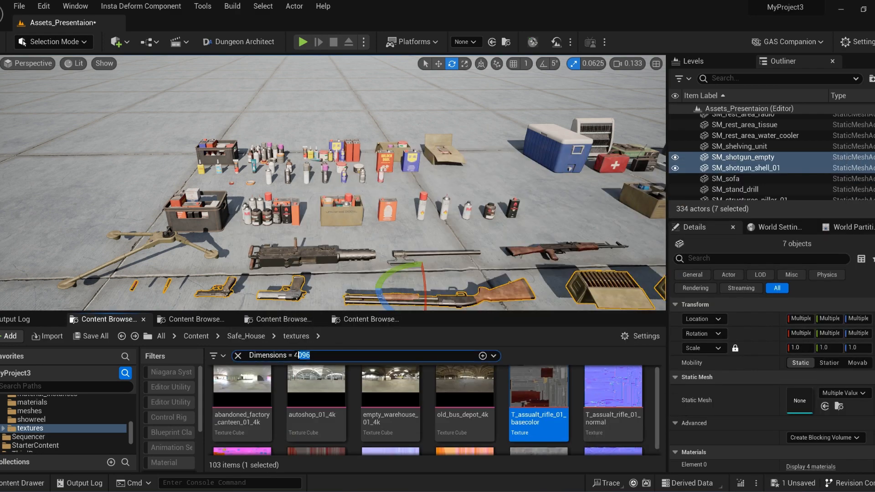
{"action": "type", "text": "2048"}
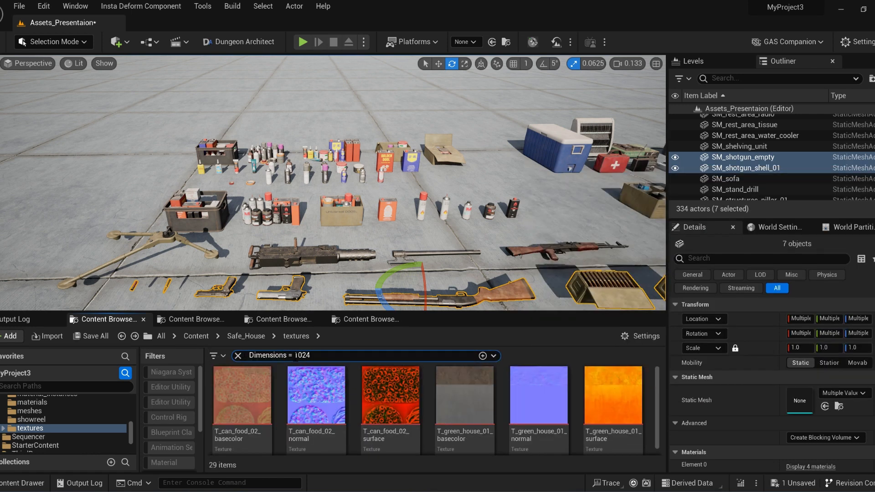
{"action": "type", "text": "512"}
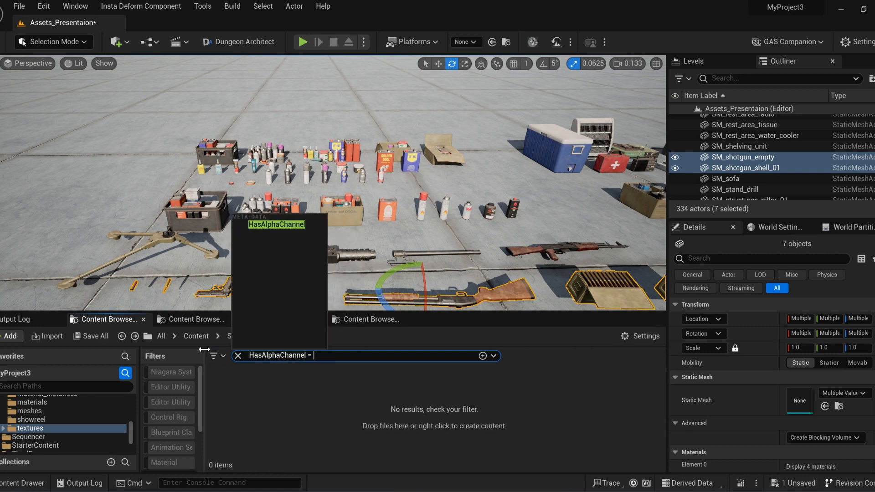
{"action": "type", "text": "true && NOT normal"}
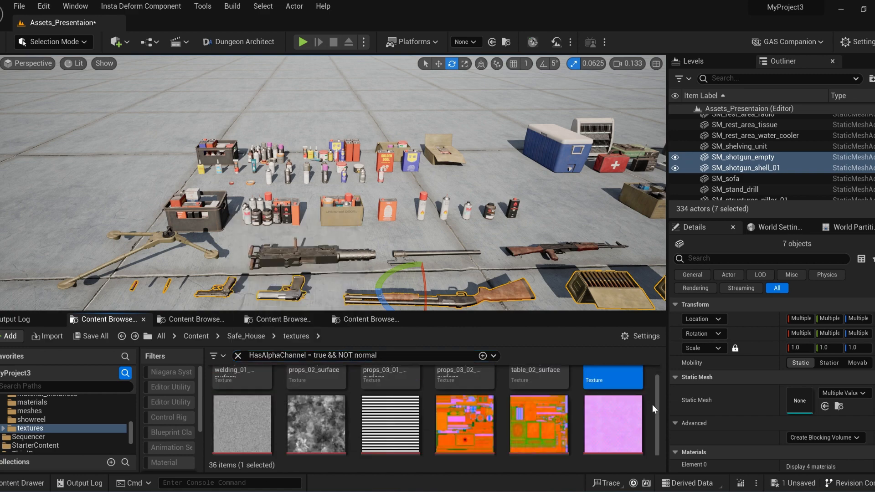
{"action": "mouse_move", "coordinate": [389, 410]}
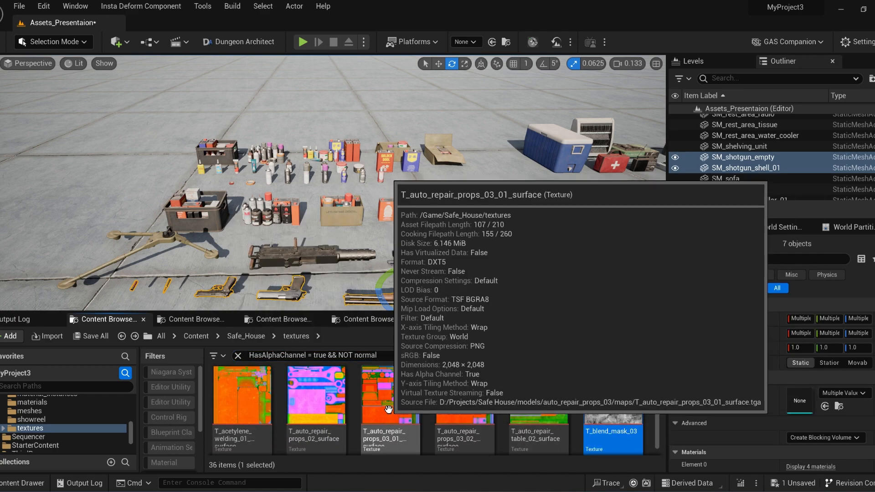
- Inspect the T_auto_repair_props_03_01_surface texture, then close it and browse on
{"action": "double_click", "coordinate": [389, 394]}
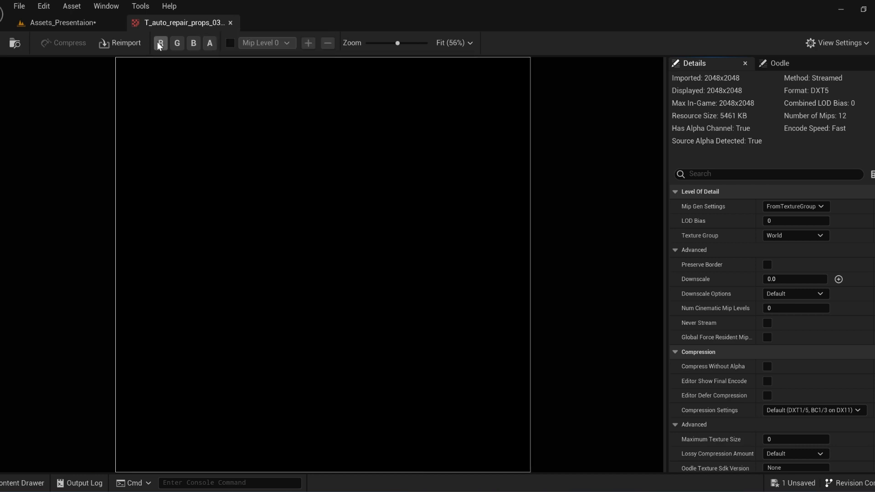
{"action": "left_click", "coordinate": [193, 42]}
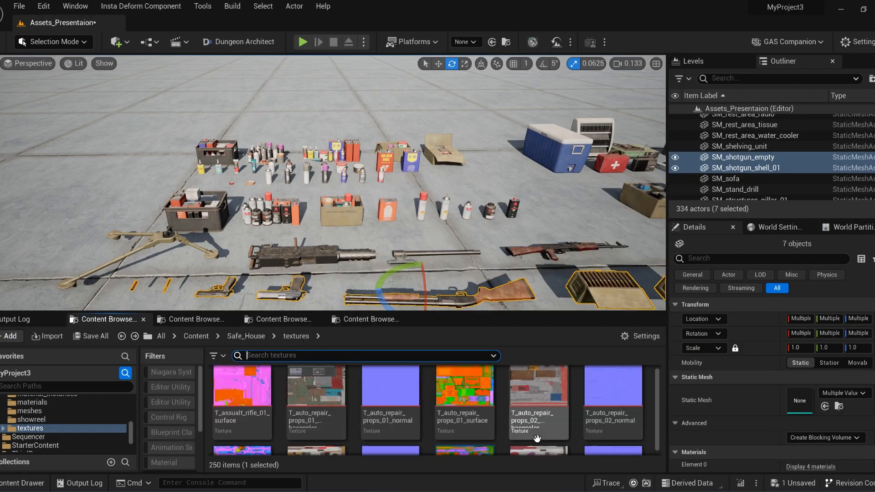
{"action": "scroll", "scroll_direction": "down", "scroll_amount": 3}
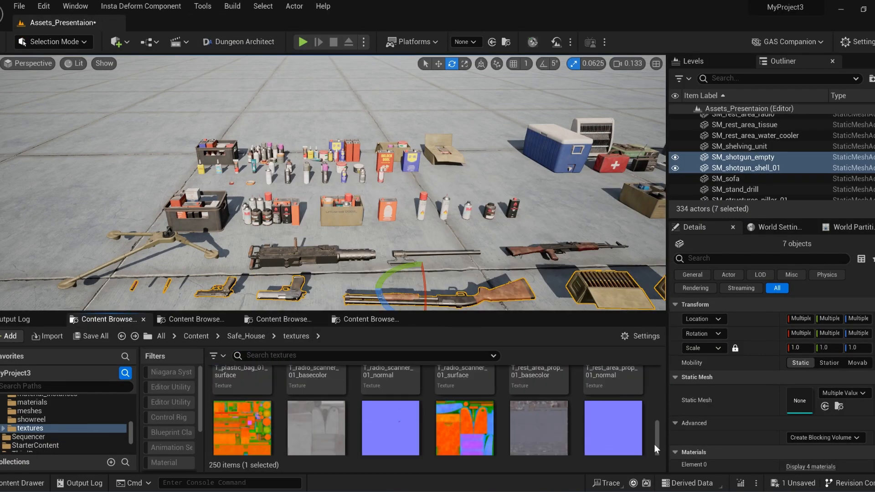
{"action": "scroll", "scroll_direction": "down", "scroll_amount": 3}
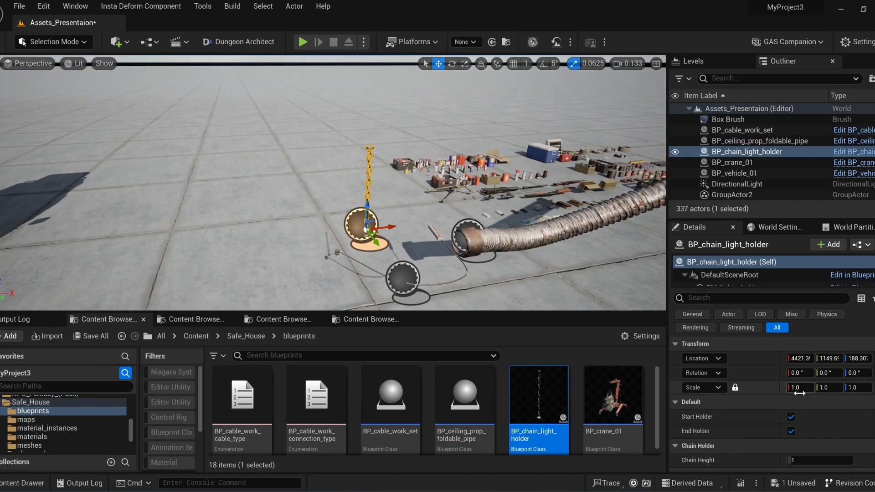
- Set the chain light holder's Chain Height to 20, then to 1
{"action": "type", "text": "20"}
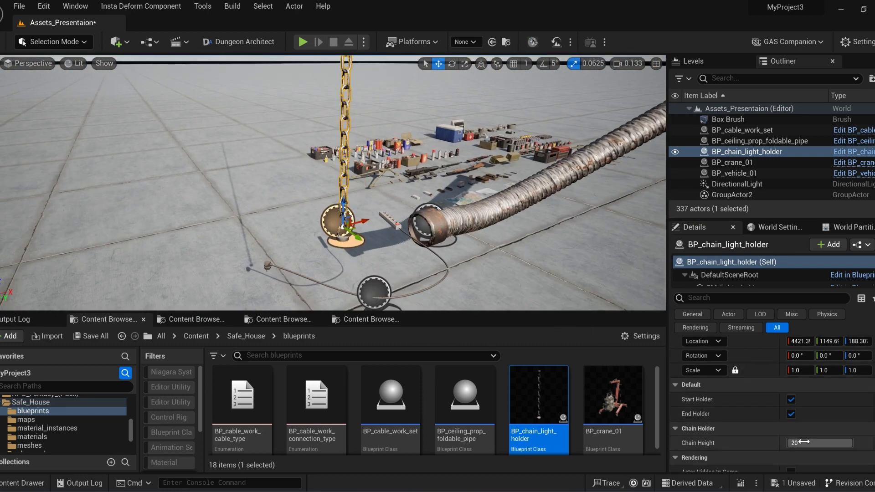
{"action": "type", "text": "1.071596"}
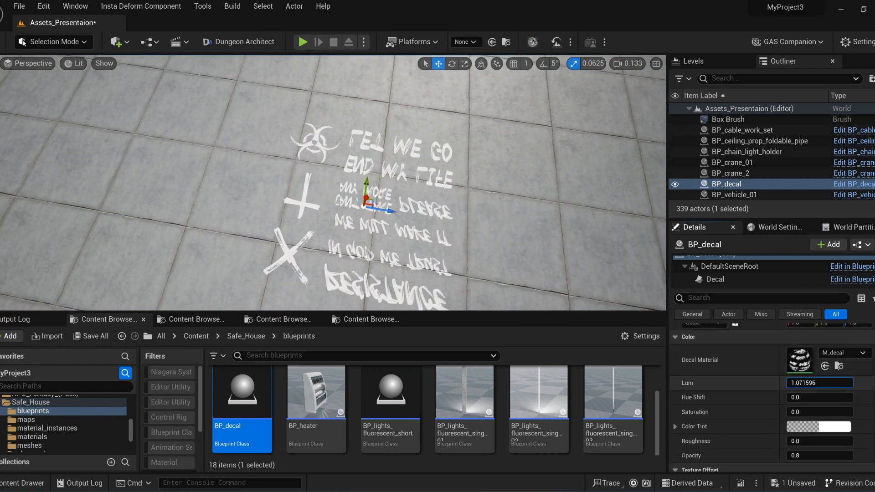
- Set the decal offset to -0.032616, tint it pale green, and pick the heater blueprint
{"action": "type", "text": "-0.032616"}
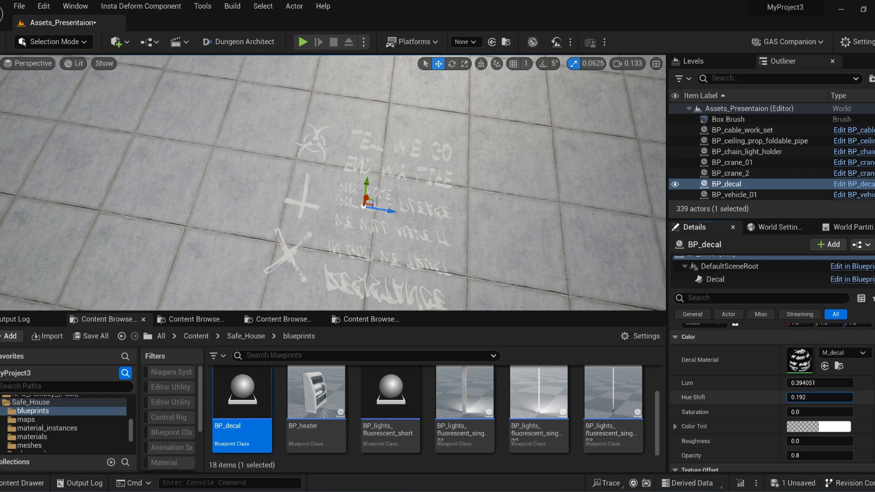
{"action": "left_click", "coordinate": [818, 427]}
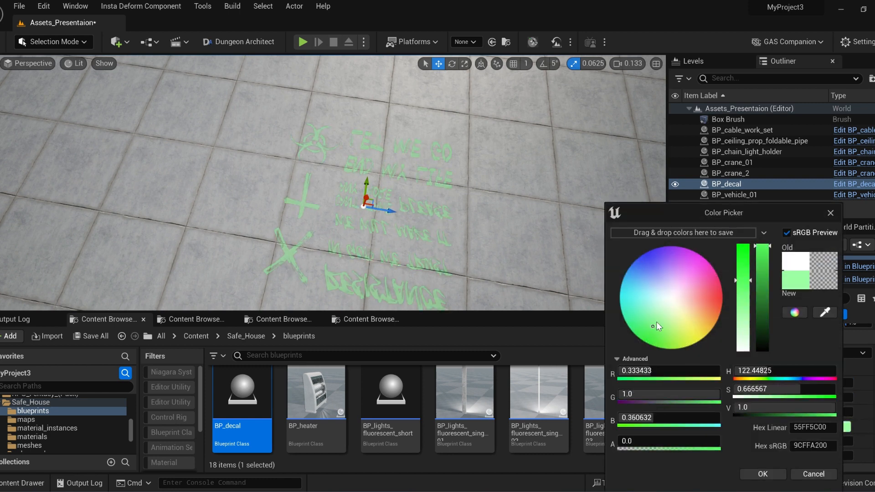
{"action": "left_click", "coordinate": [761, 473]}
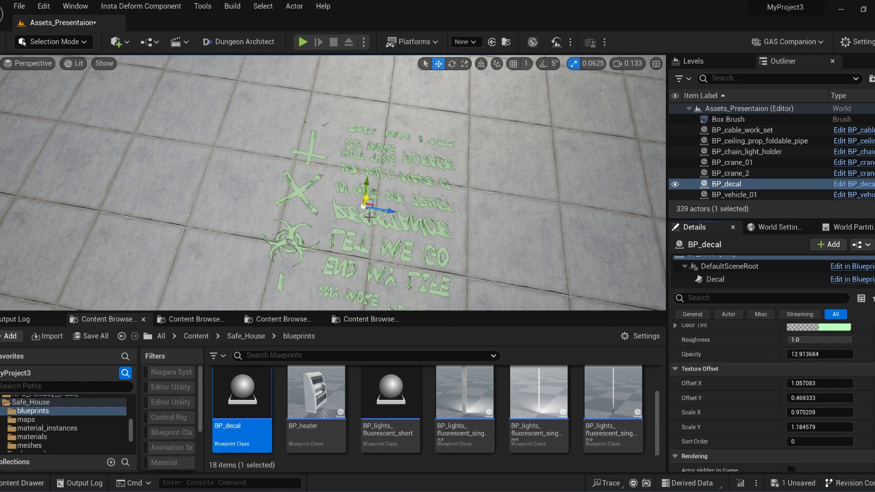
{"action": "left_click", "coordinate": [315, 391]}
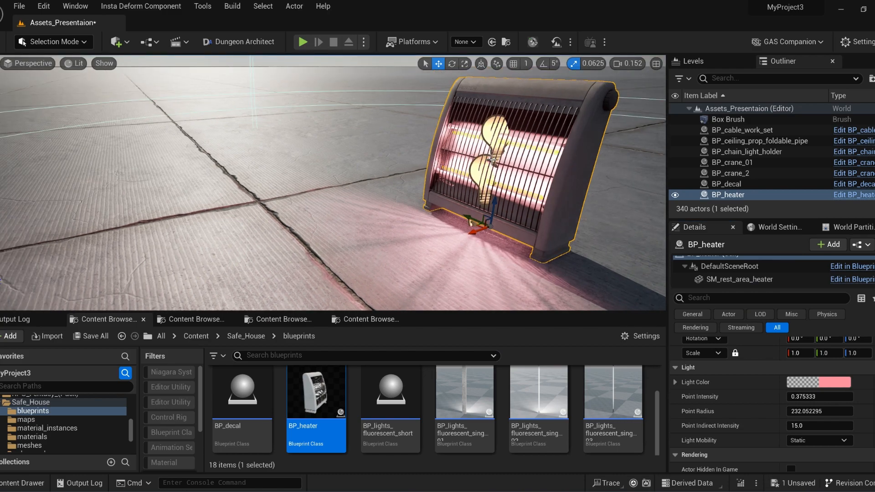
- Add the short fluorescent light and BP_vehicle_01, setting a value of 83.200021
{"action": "left_click", "coordinate": [389, 391]}
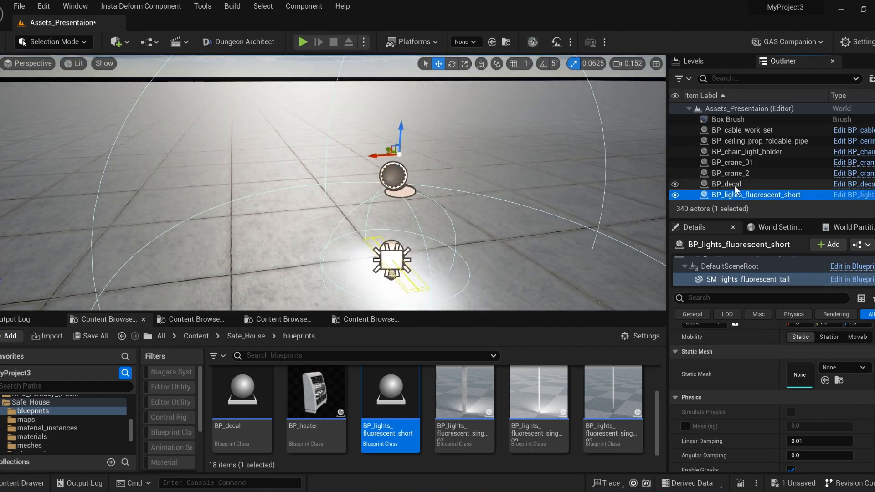
{"action": "left_click", "coordinate": [463, 392]}
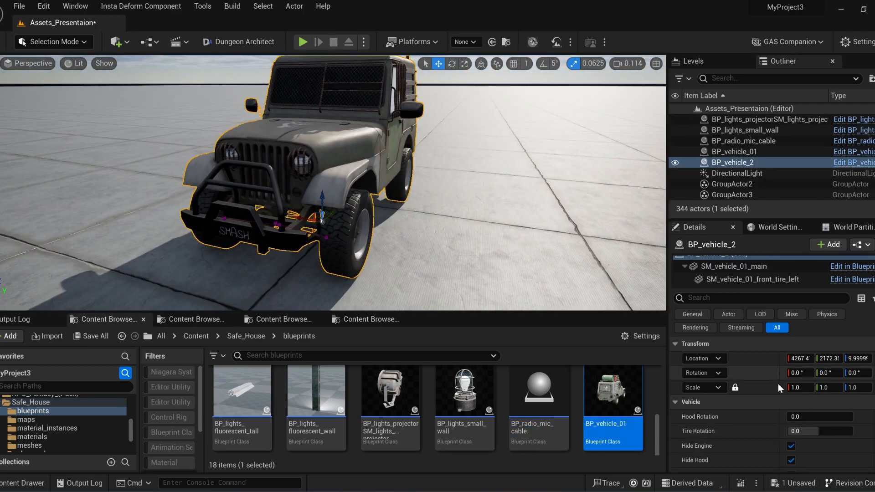
{"action": "type", "text": "83.200021"}
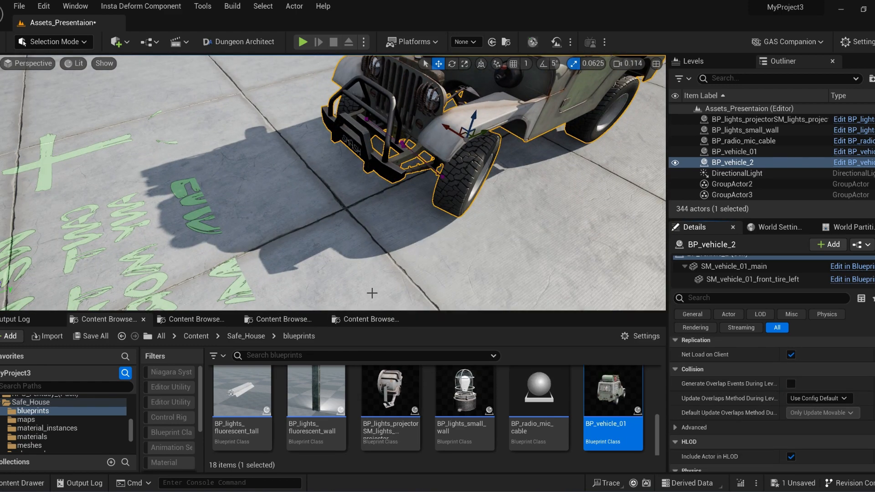
{"action": "left_click", "coordinate": [47, 428]}
{"action": "type", "text": "materials > "}
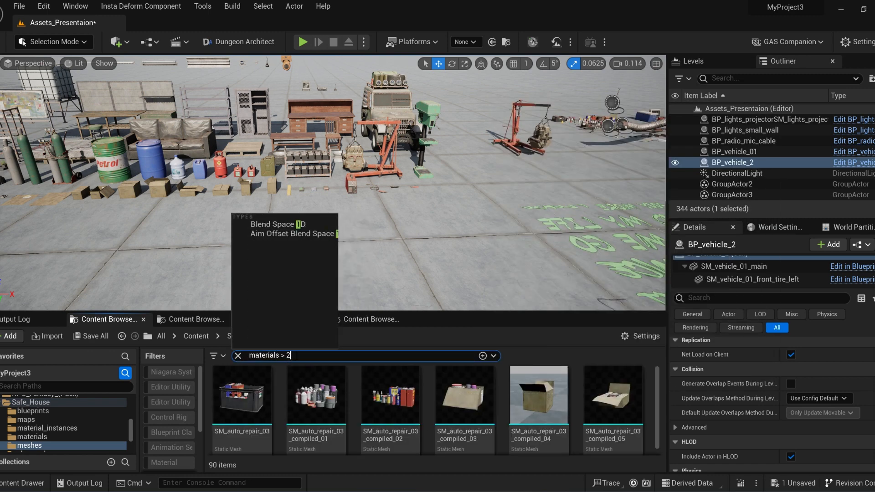
- Filter the meshes folder with 'uv' and 'LODs > 4' search queries
{"action": "type", "text": "2"}
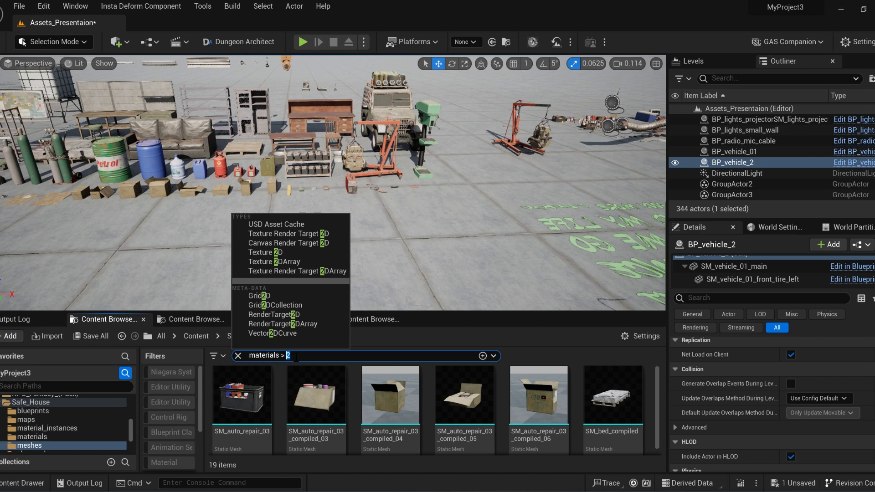
{"action": "type", "text": "uv"}
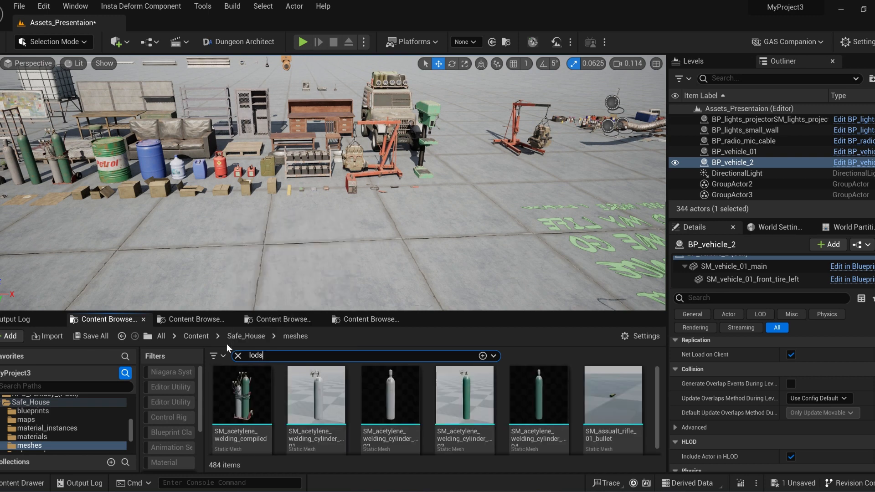
{"action": "type", "text": "LODs > 4"}
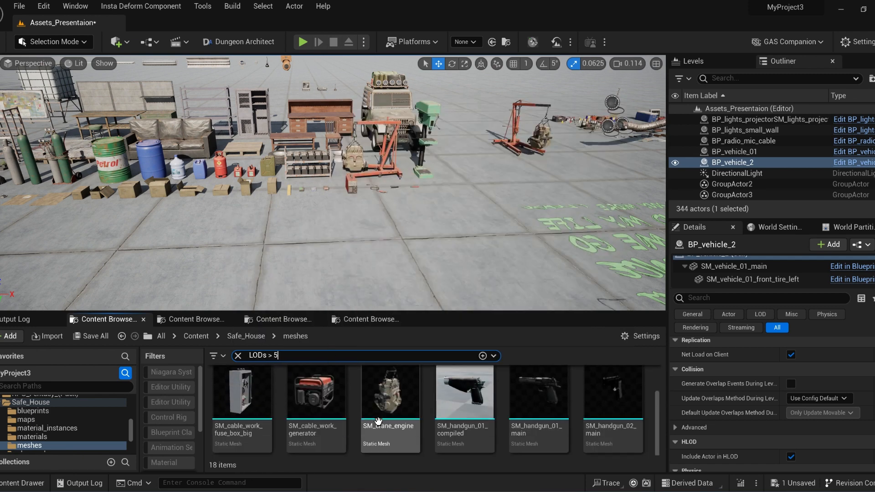
- Inspect the M_wall material's node graph from the materials folder, then leave the editor
{"action": "left_click", "coordinate": [49, 411]}
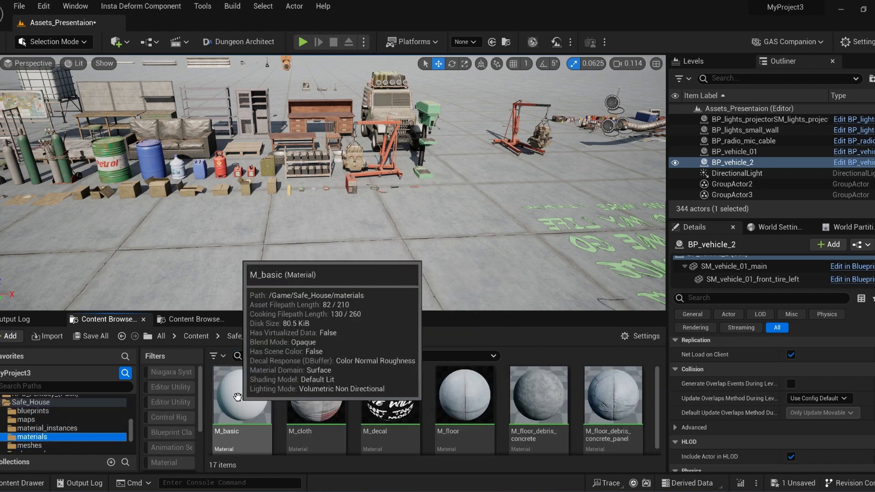
{"action": "double_click", "coordinate": [315, 394]}
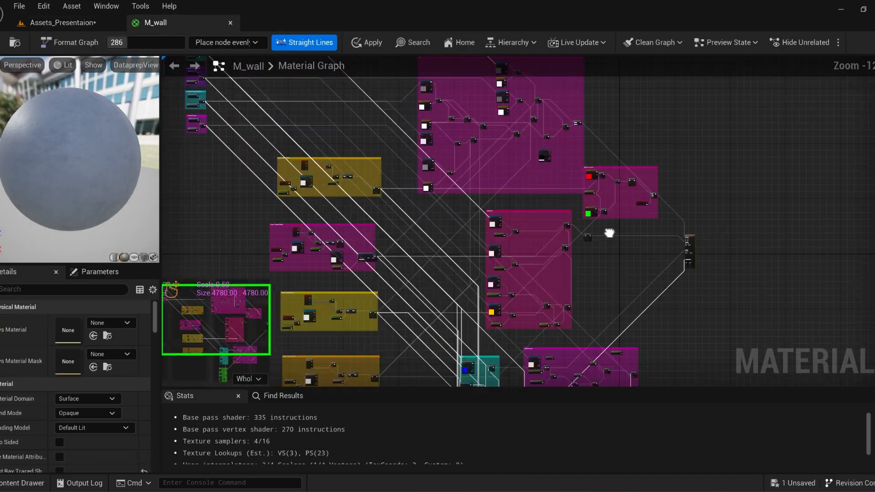
{"action": "left_click", "coordinate": [169, 22]}
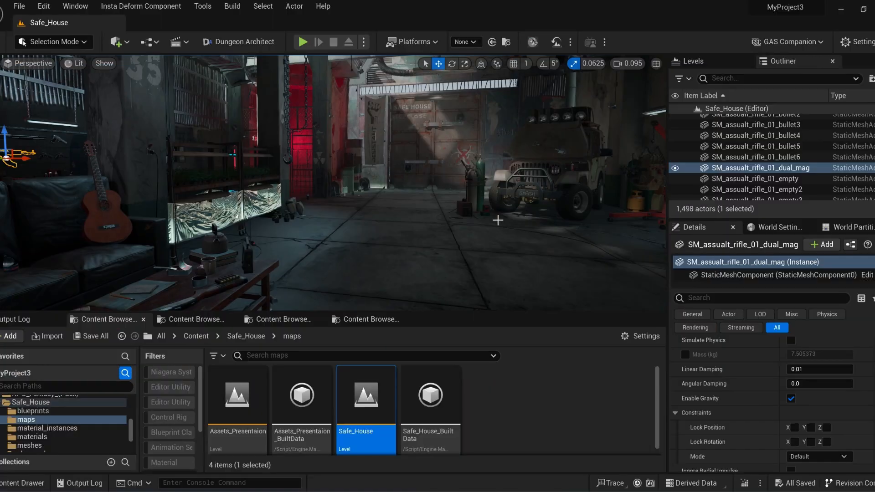
- Search 'show' in the Outliner and load the showreel level sequence in Sequencer
{"action": "type", "text": "show"}
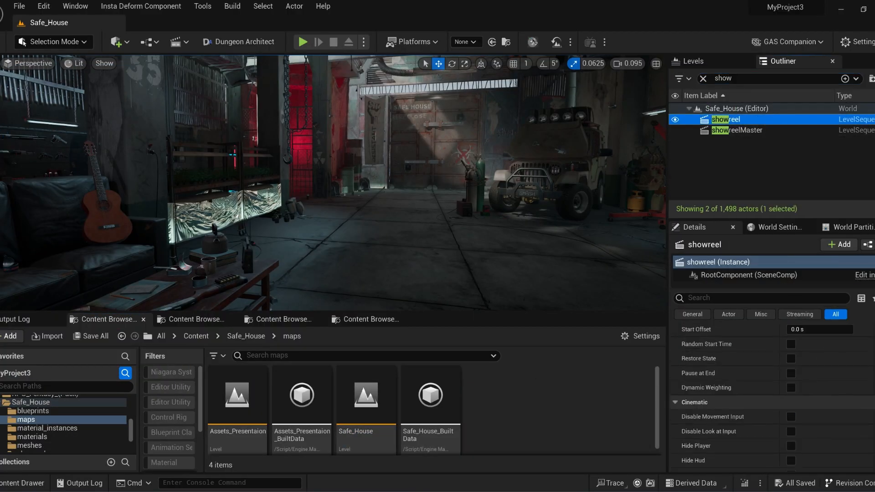
{"action": "double_click", "coordinate": [726, 118]}
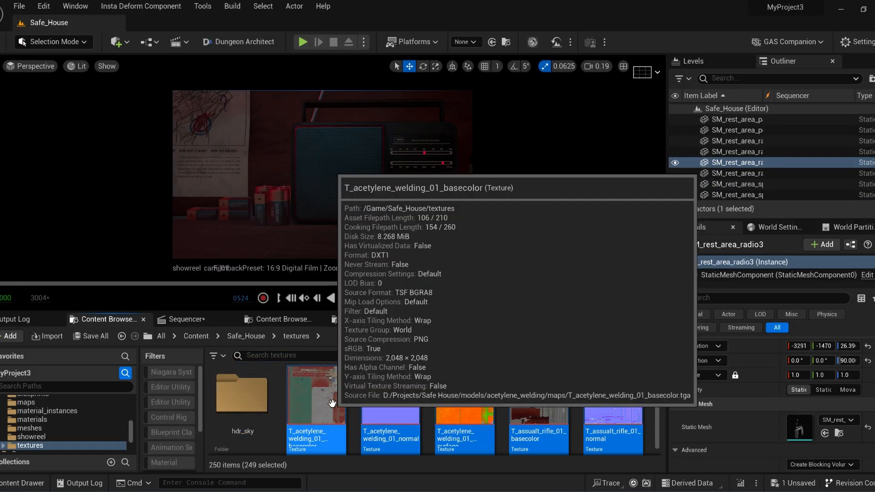
- Edit the 249 selected textures together in the Property Matrix bulk editor
{"action": "right_click", "coordinate": [315, 394]}
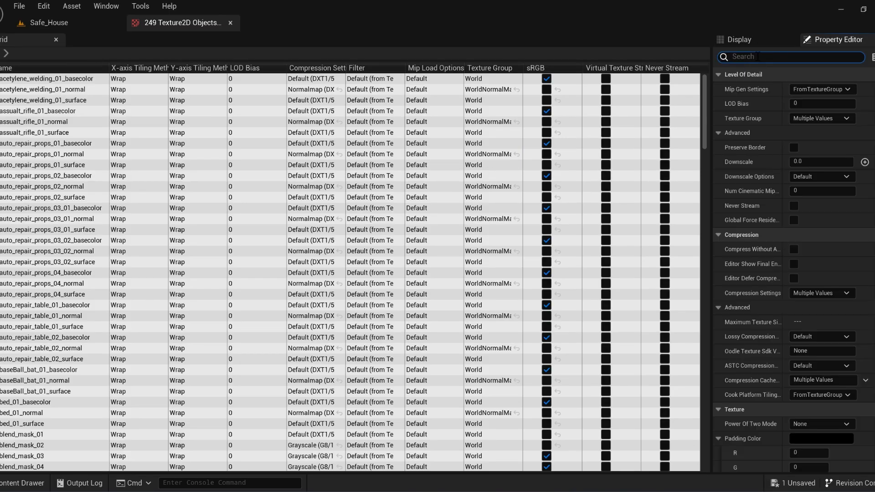
{"action": "type", "text": "maxim"}
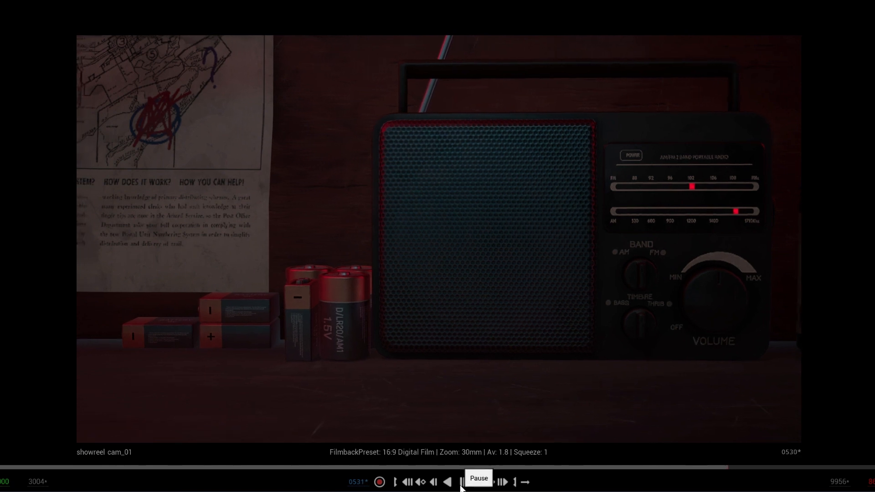
- Start playback of the showreel cinematic from the Sequencer transport controls
{"action": "left_click", "coordinate": [461, 481]}
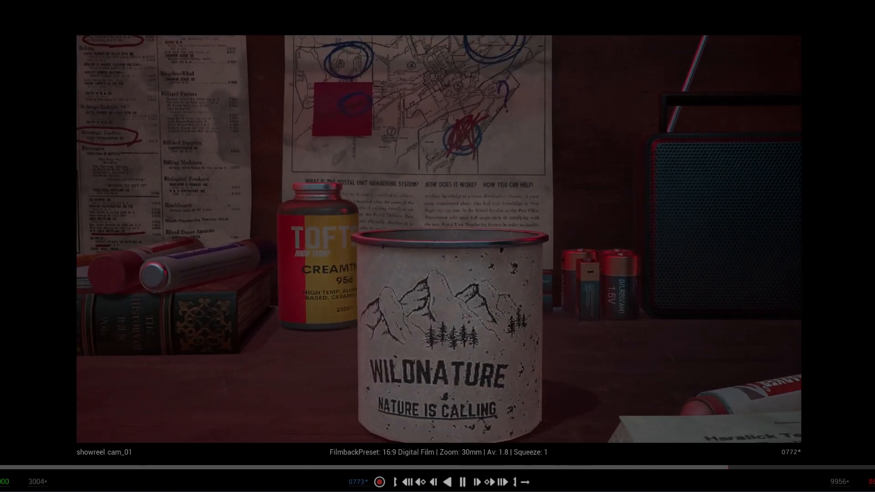
{"action": "left_click", "coordinate": [476, 481]}
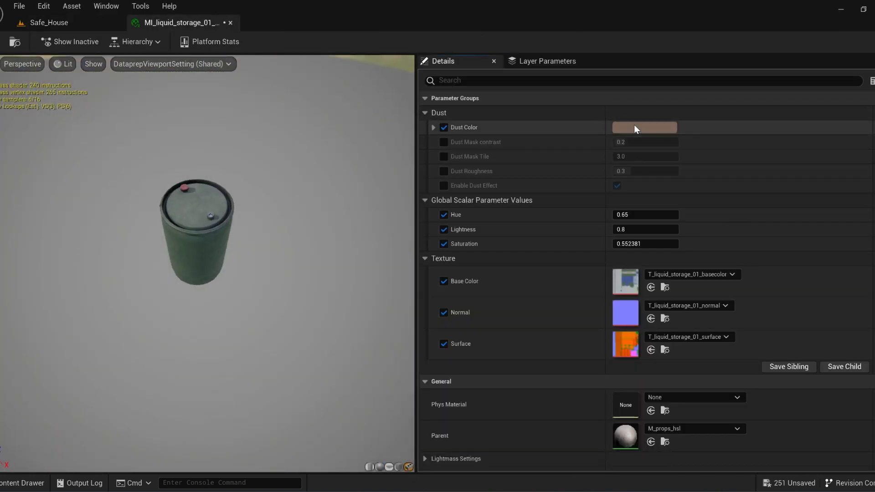
- Check the liquid storage material's Dust Color, cancel the picker and return to the Safe_House level
{"action": "left_click", "coordinate": [644, 128]}
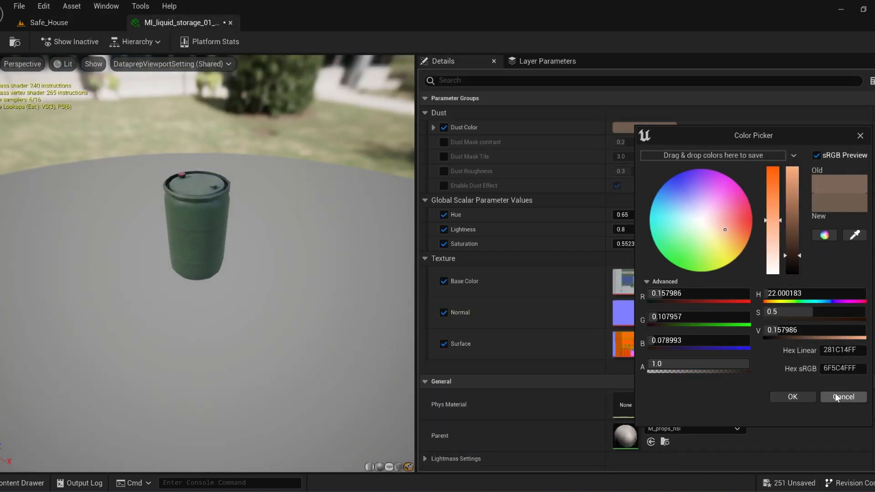
{"action": "left_click", "coordinate": [842, 397]}
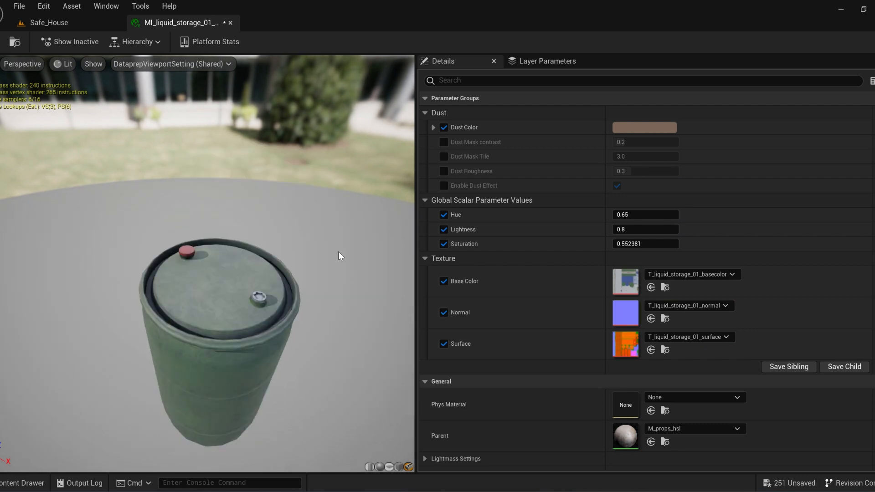
{"action": "type", "text": "1.825267"}
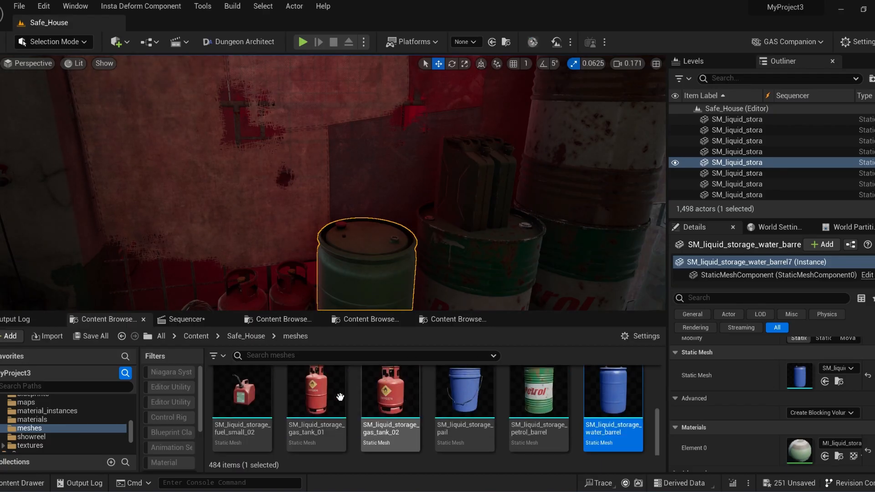
- Inspect the gas tank mesh and MI_cloth_03 texture parameters, then close and return to the level
{"action": "double_click", "coordinate": [389, 390]}
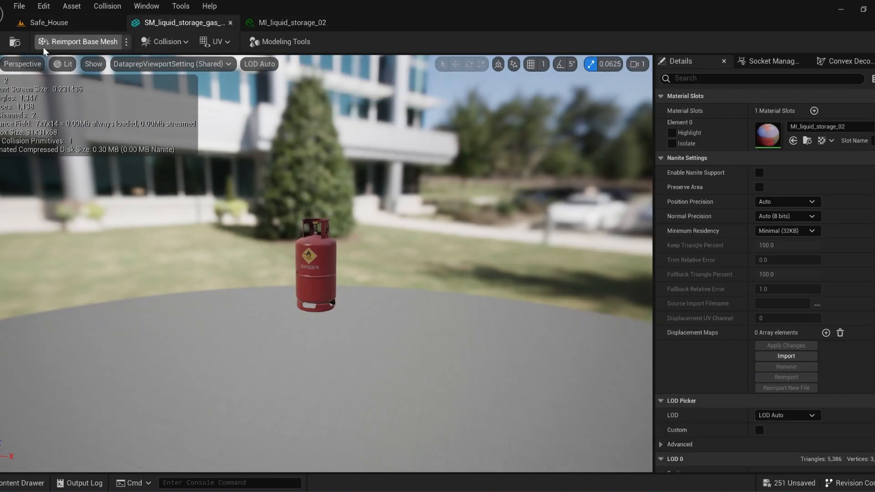
{"action": "left_click", "coordinate": [291, 22]}
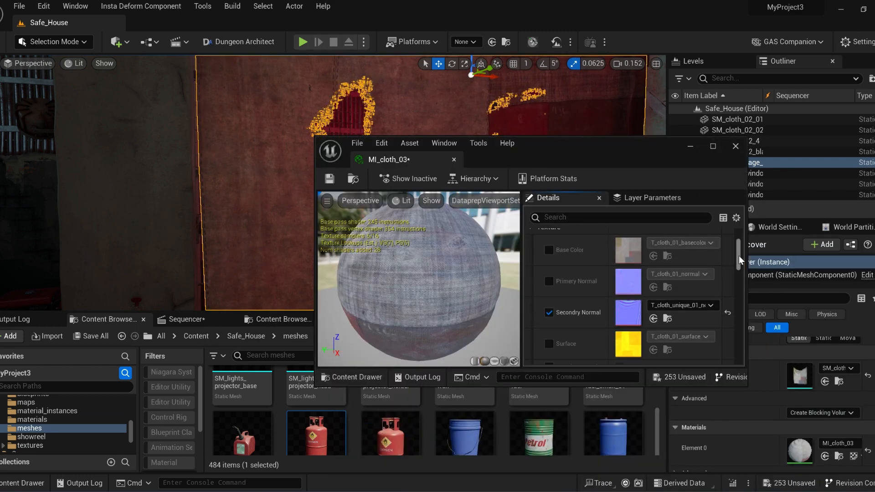
{"action": "scroll", "scroll_direction": "down", "scroll_amount": 3}
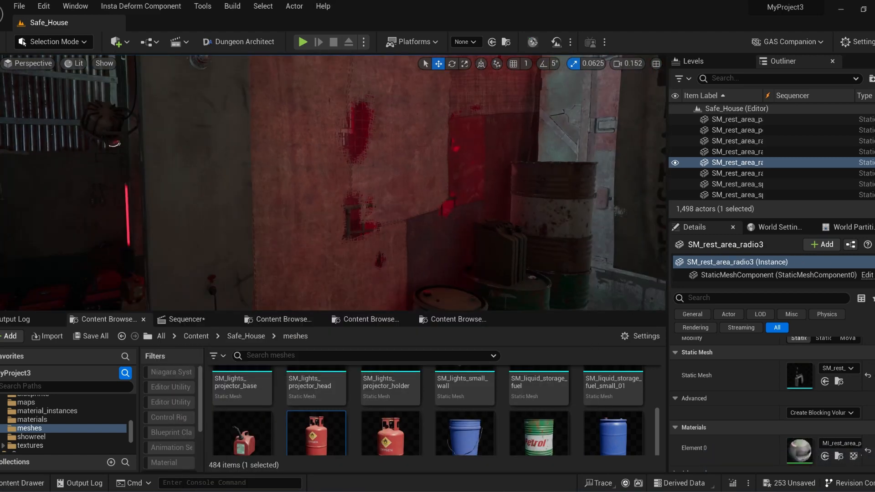
- In Mesh Paint mode, brush black vertex colour over the cloth cage cover to enlarge the torn hole
{"action": "left_click", "coordinate": [49, 41]}
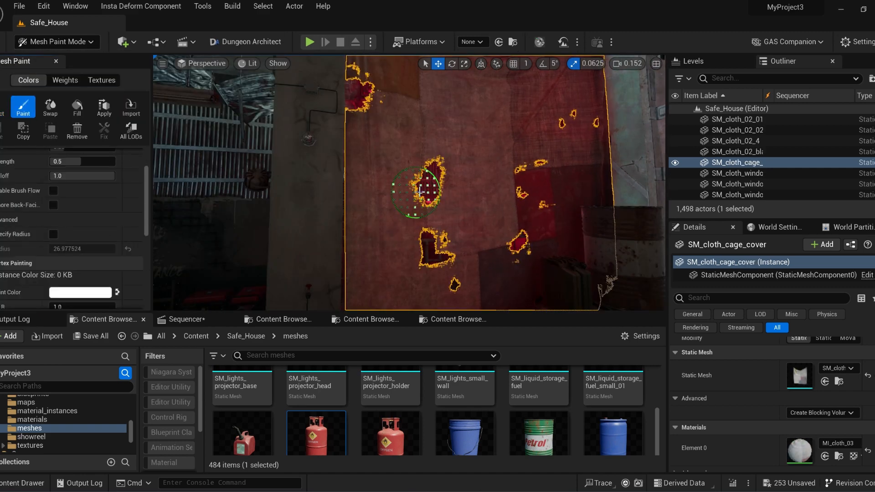
{"action": "left_click", "coordinate": [415, 191]}
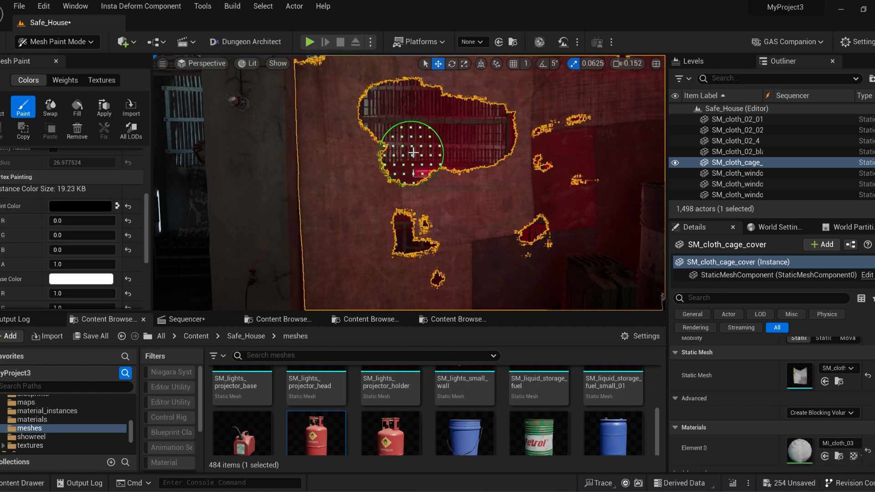
{"action": "left_click", "coordinate": [82, 220]}
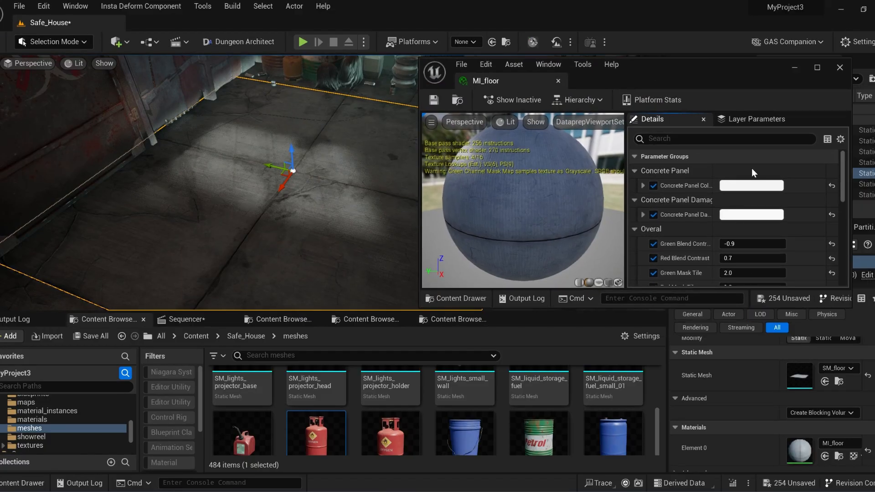
- Give MI_floor a pale green Concrete Panel Color and a red Dirt Color, then close it
{"action": "left_click", "coordinate": [750, 185]}
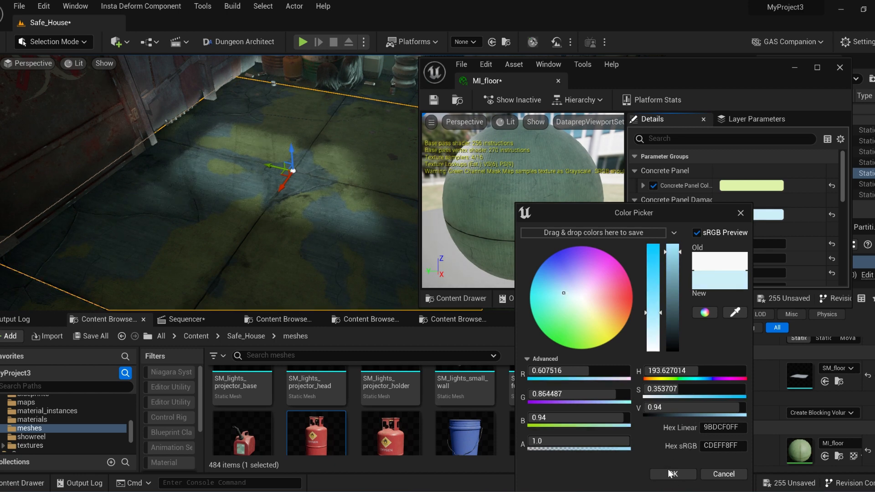
{"action": "left_click", "coordinate": [671, 474]}
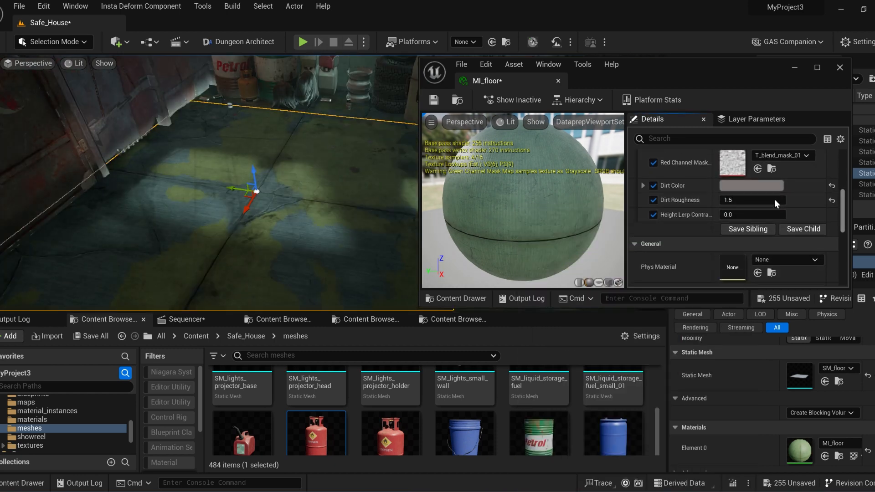
{"action": "left_click", "coordinate": [750, 185]}
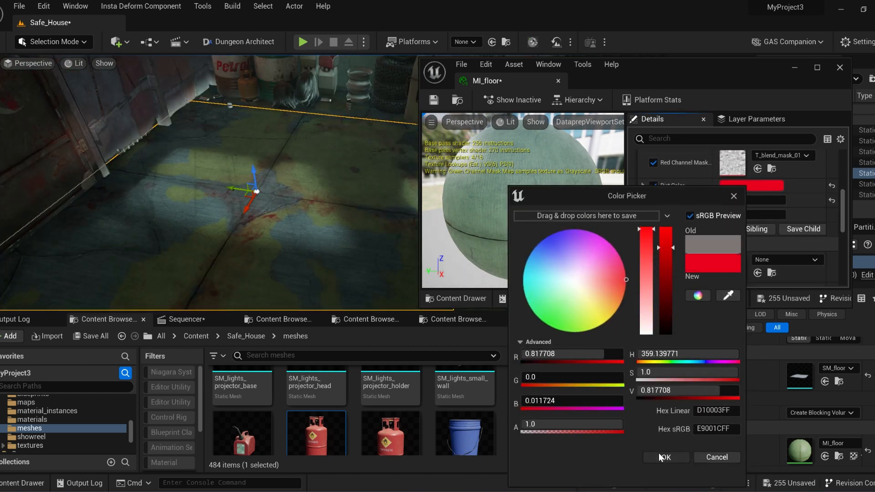
{"action": "left_click", "coordinate": [664, 456]}
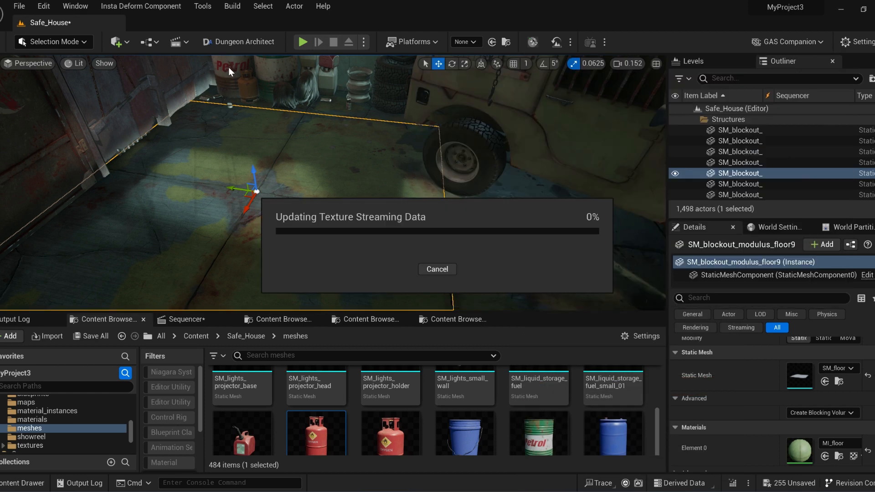
{"action": "left_click", "coordinate": [52, 41]}
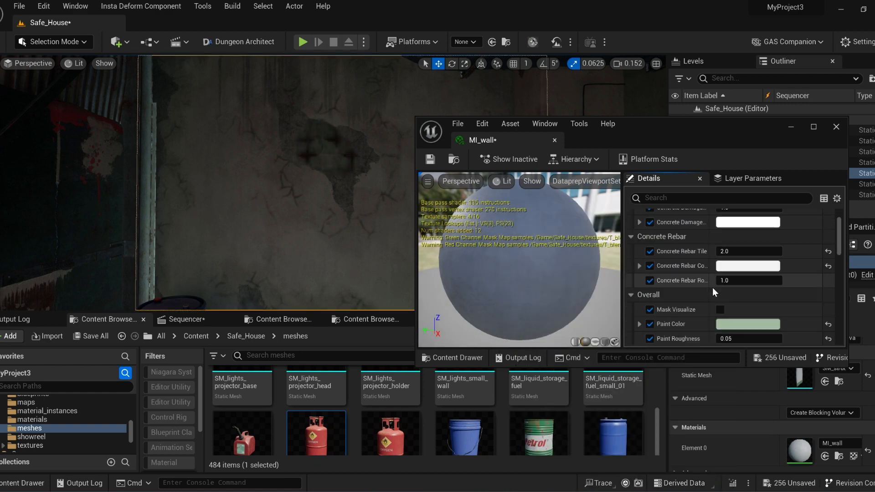
- Enable and darken MI_wall's Peeled Plaster Color, set its tile to 0.943344 and raise plaster roughness
{"action": "left_click", "coordinate": [747, 323]}
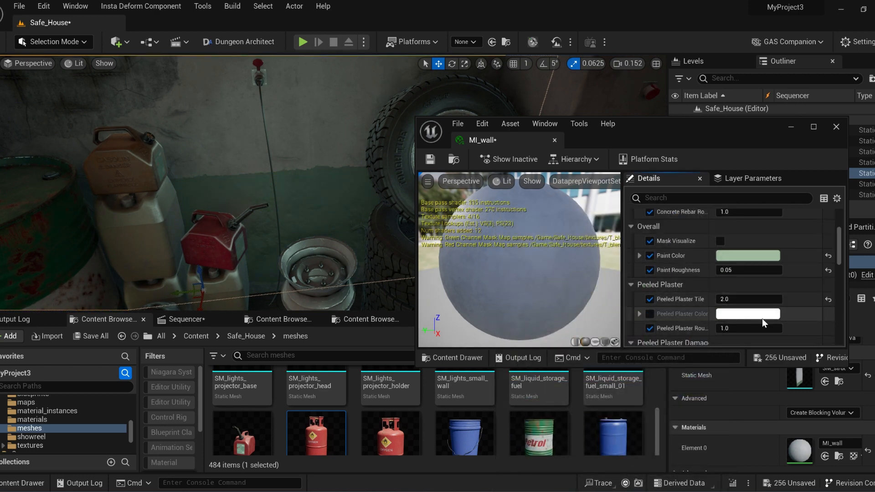
{"action": "left_click", "coordinate": [747, 313]}
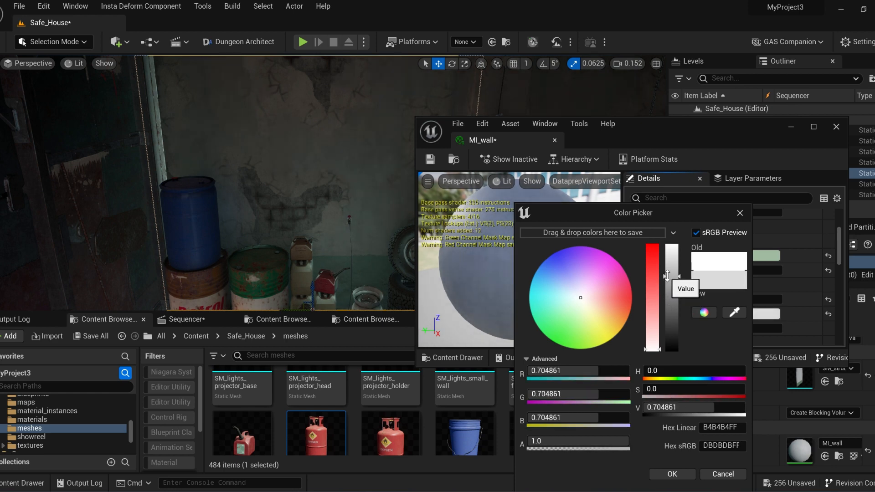
{"action": "left_click_drag", "start_coordinate": [667, 275], "coordinate": [667, 267]}
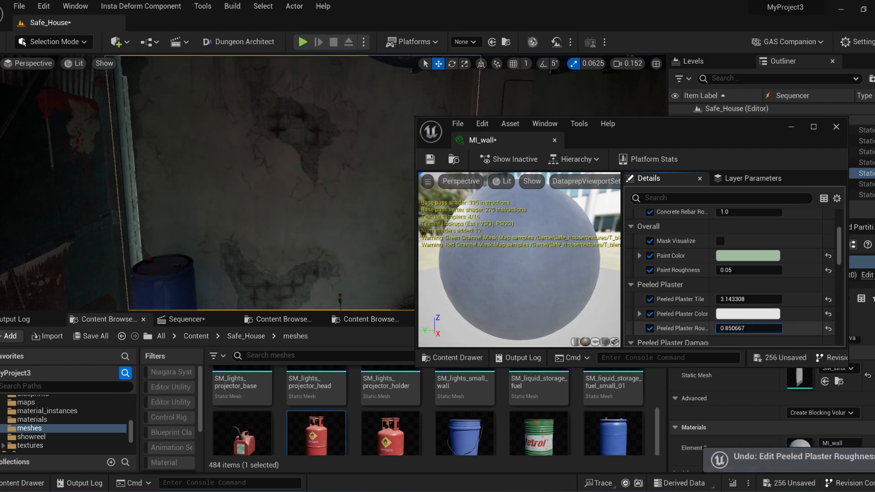
{"action": "type", "text": "0.943344"}
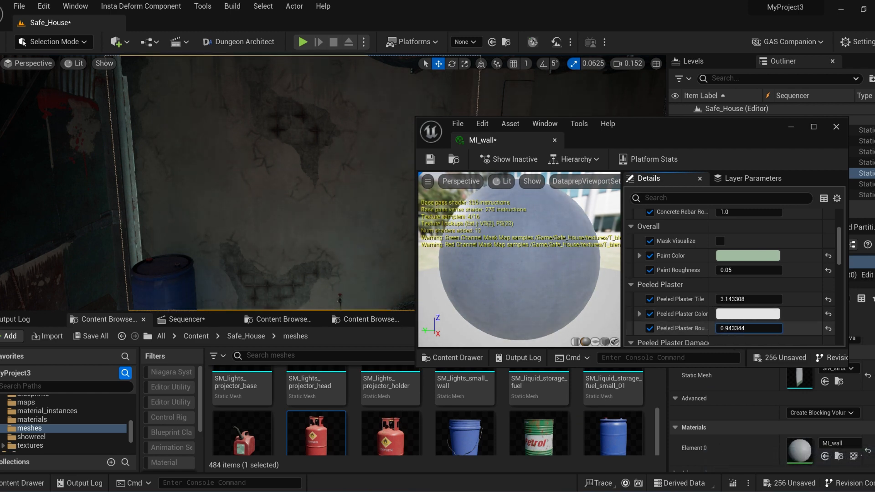
{"action": "left_click_drag", "start_coordinate": [747, 328], "coordinate": [757, 328]}
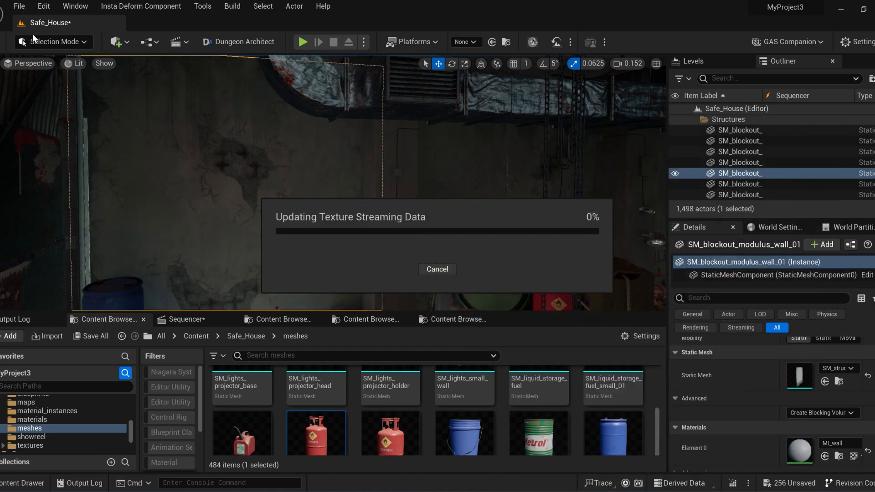
- Brush red vertex paint over SM_blockout_modulus_wall_01 to expose damage, then return to Selection Mode
{"action": "left_click", "coordinate": [53, 41]}
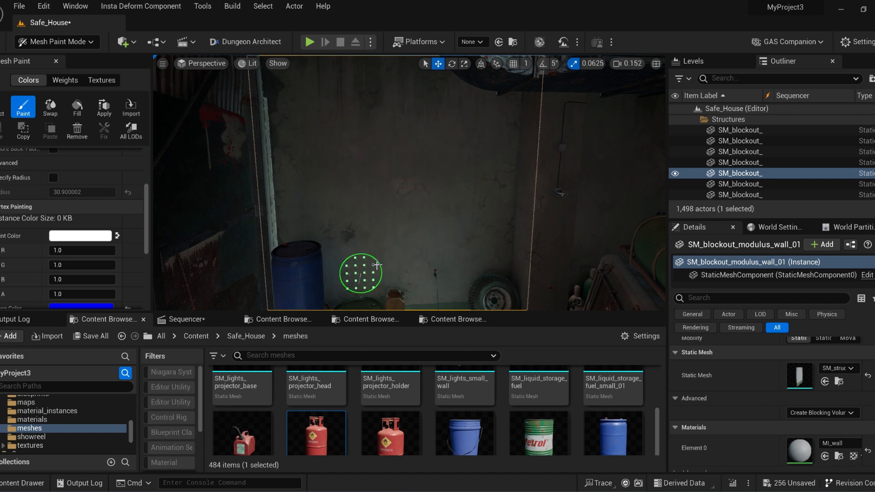
{"action": "left_click", "coordinate": [82, 250]}
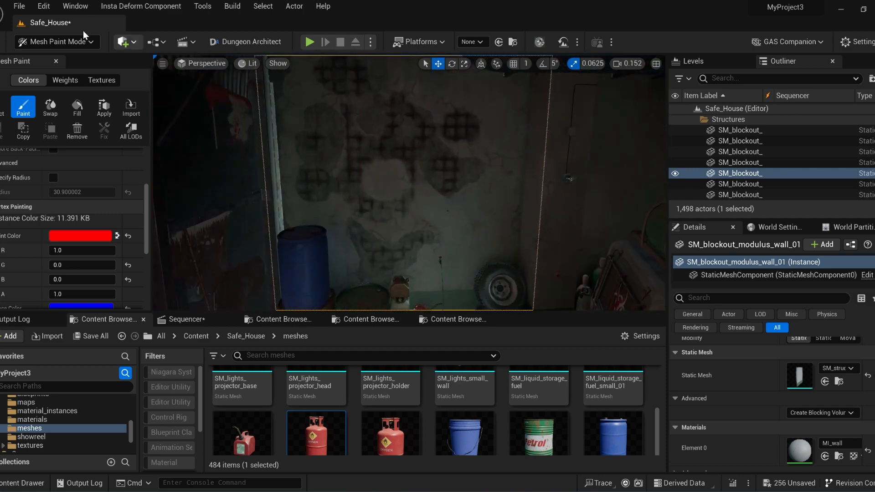
{"action": "left_click", "coordinate": [51, 41]}
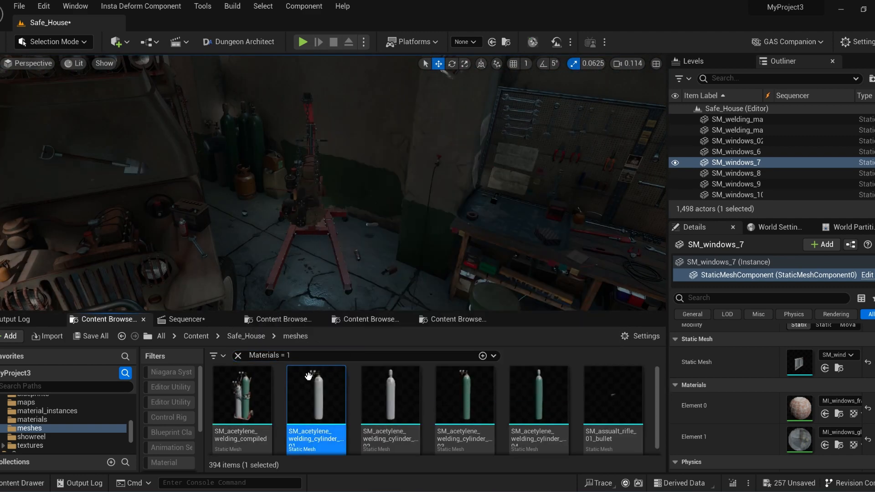
- Browse the pack's meshes, opening the welding cylinder and auto repair chair for inspection
{"action": "double_click", "coordinate": [315, 394]}
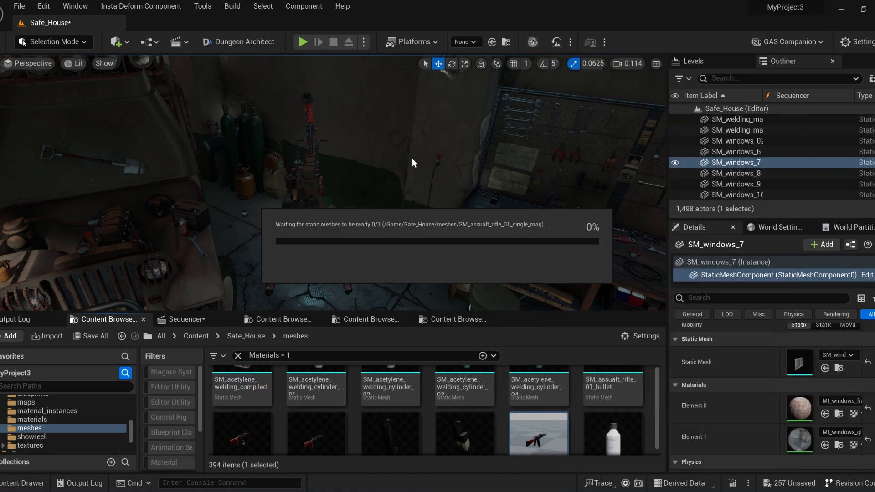
{"action": "double_click", "coordinate": [537, 433]}
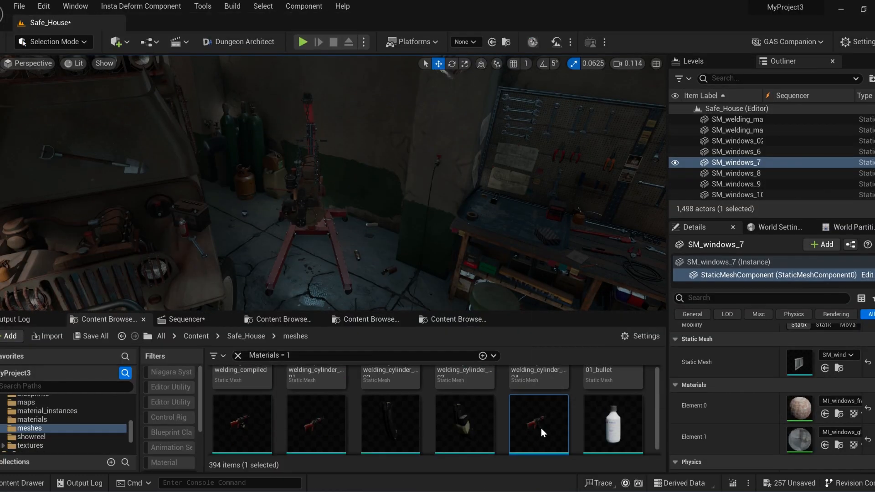
{"action": "scroll", "scroll_direction": "down", "scroll_amount": 3}
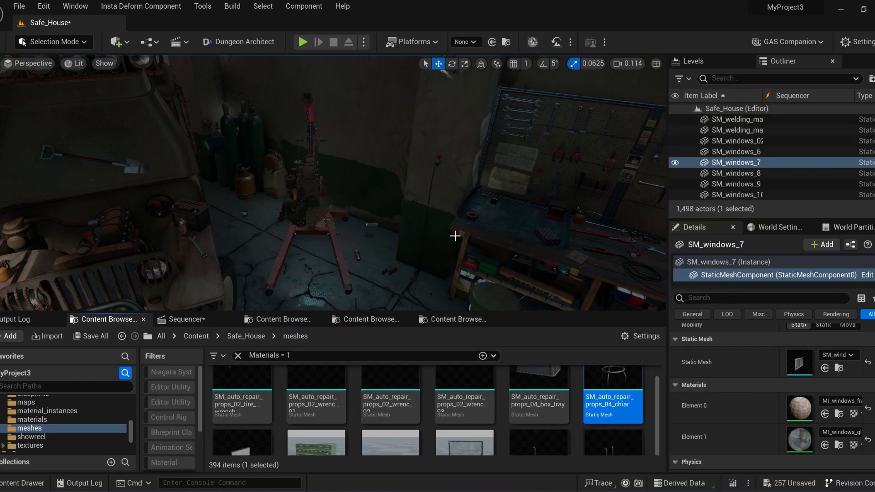
{"action": "double_click", "coordinate": [612, 391]}
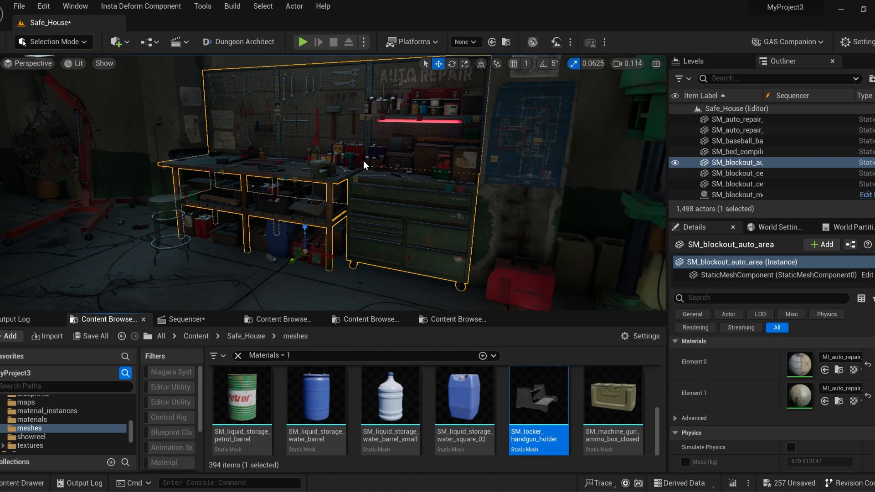
- Open SM_locker_handgun_holder in the UV Editor to view its UV layout
{"action": "double_click", "coordinate": [537, 395]}
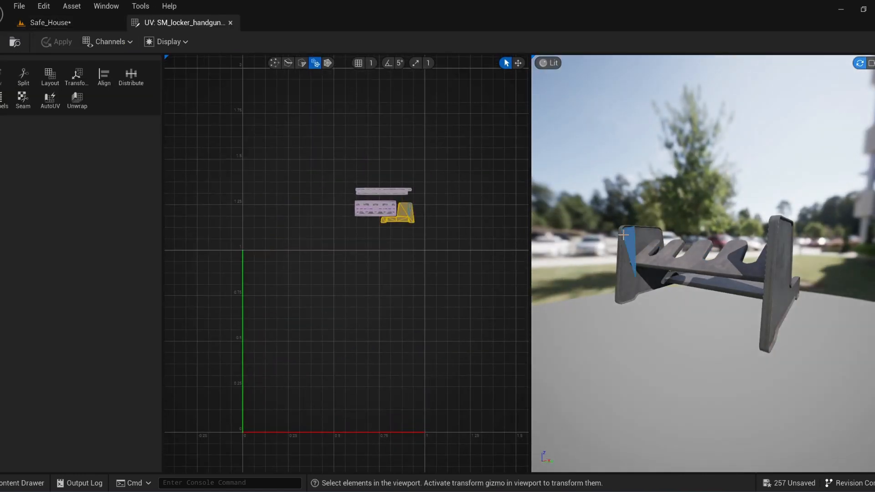